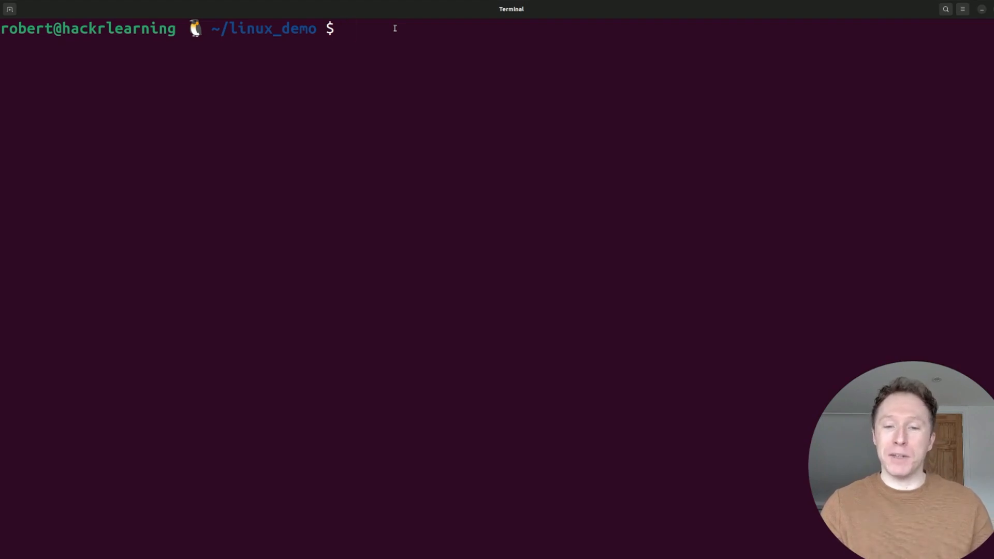
Step: Run yes, then compute the prime factorization of 42 with factor 42
type("yes")
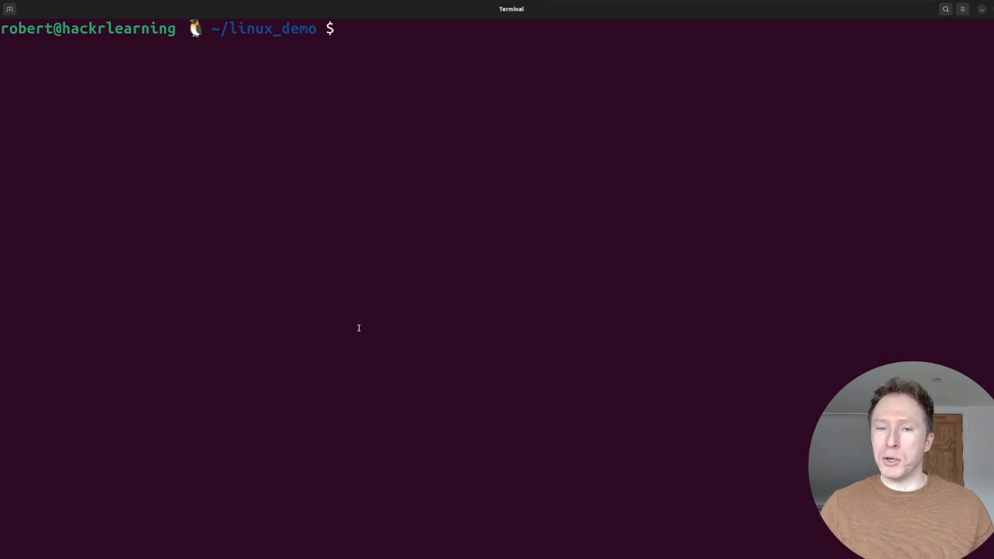
left_click(345, 29)
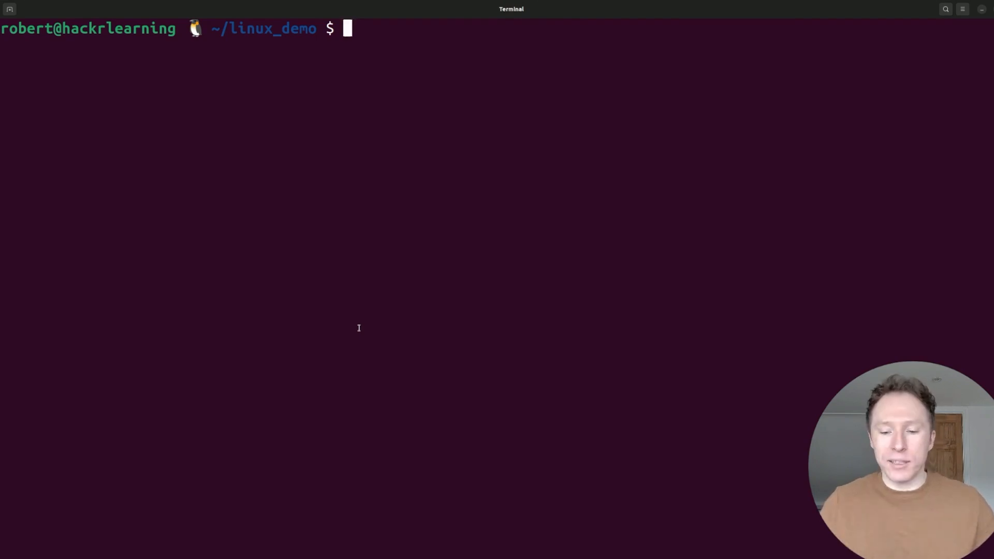
type("factor 42")
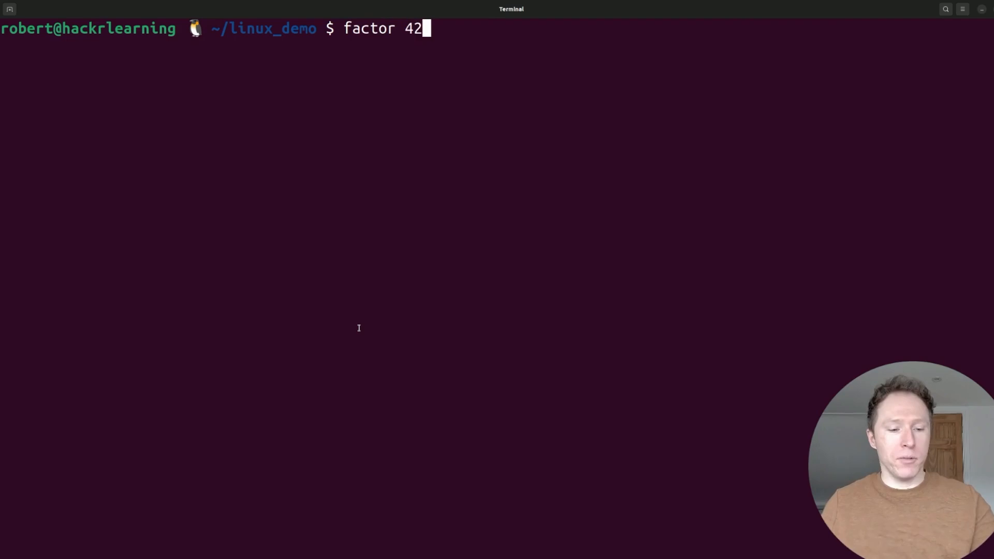
key("Return")
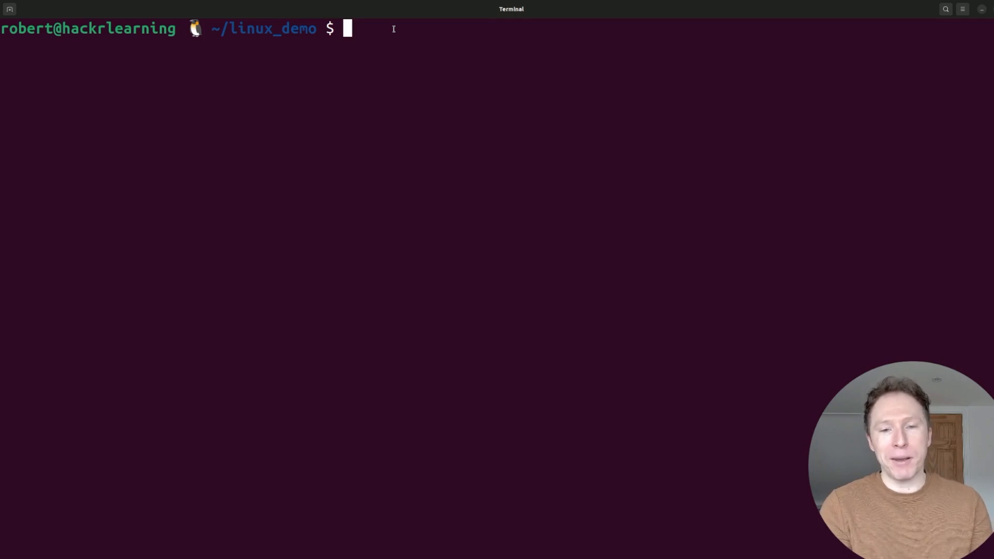
Step: Print the word Linux reversed with rev, then launch the sl steam train animation
type("echo \"Linux\" | rev")
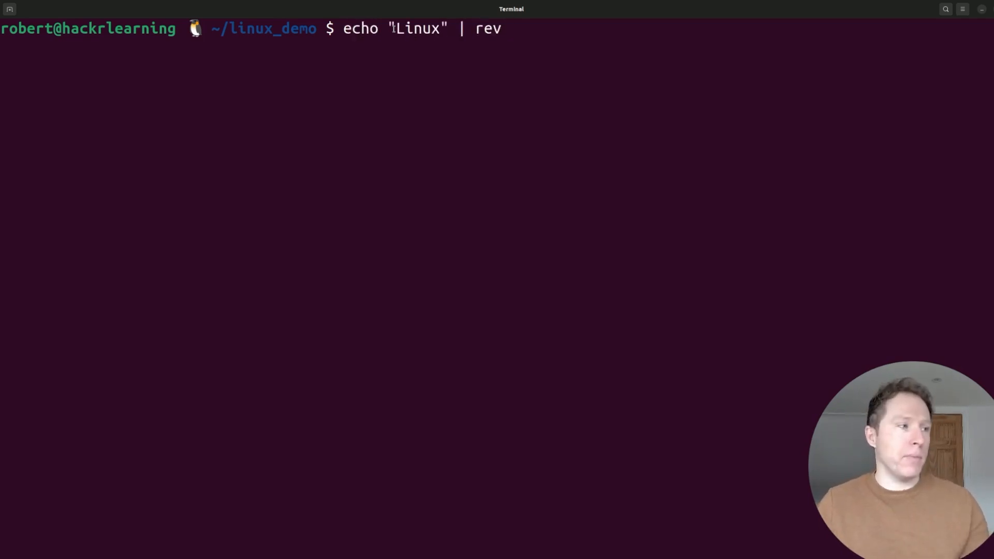
key("Return")
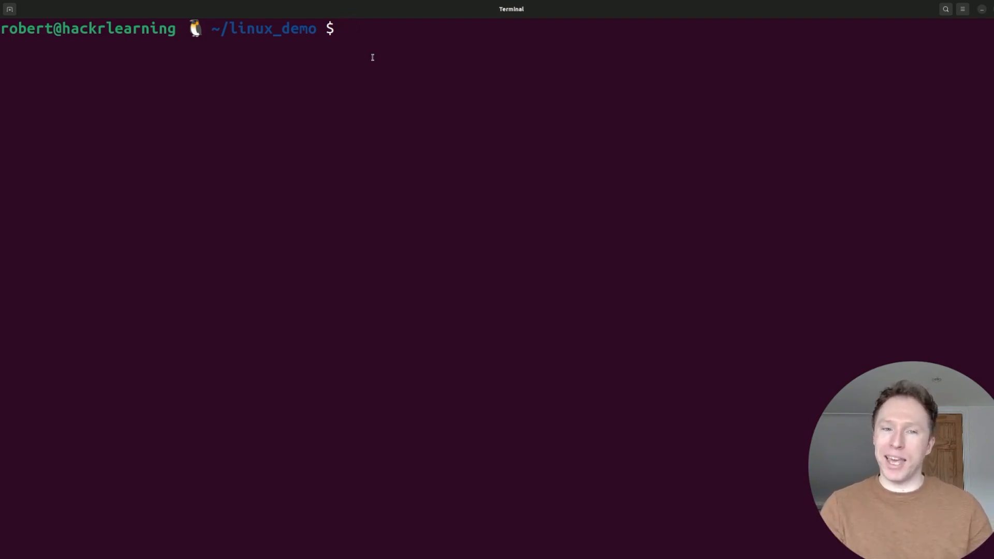
key("Return")
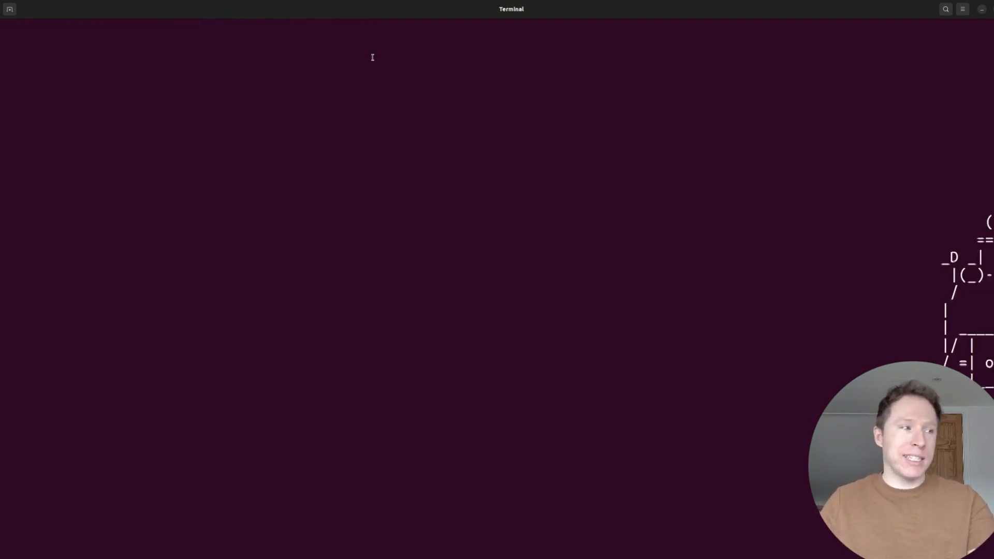